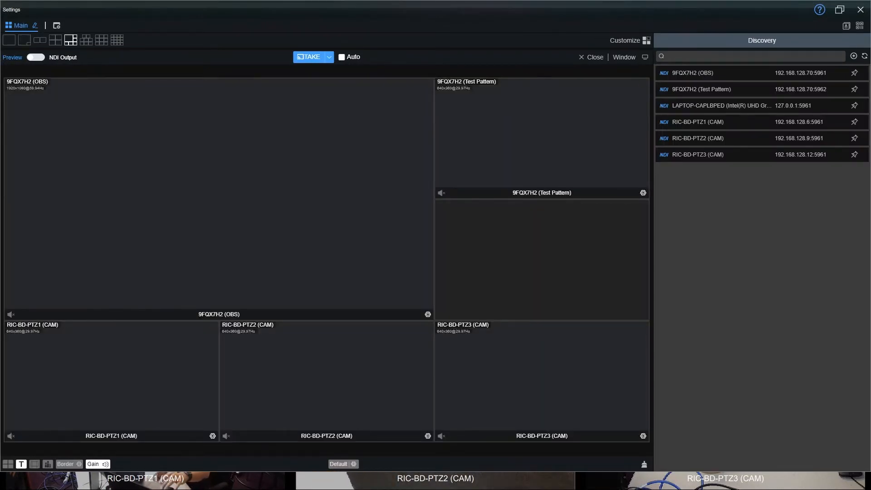
click(9, 39)
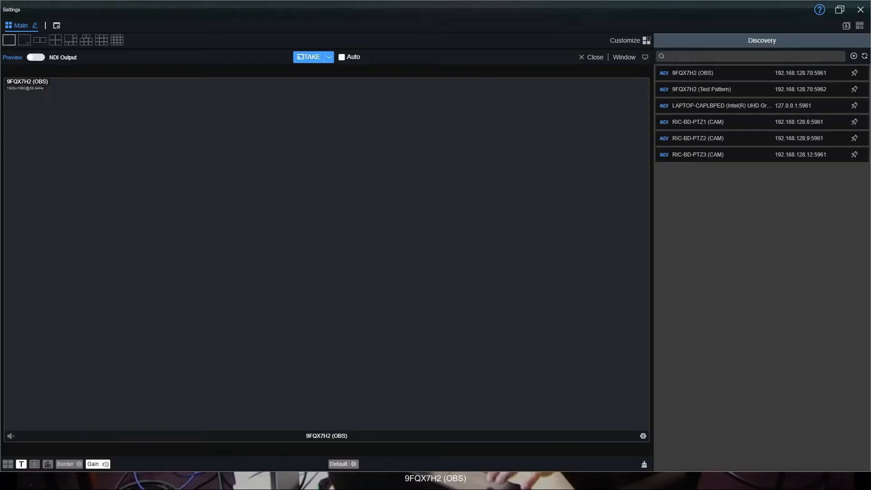
click(25, 40)
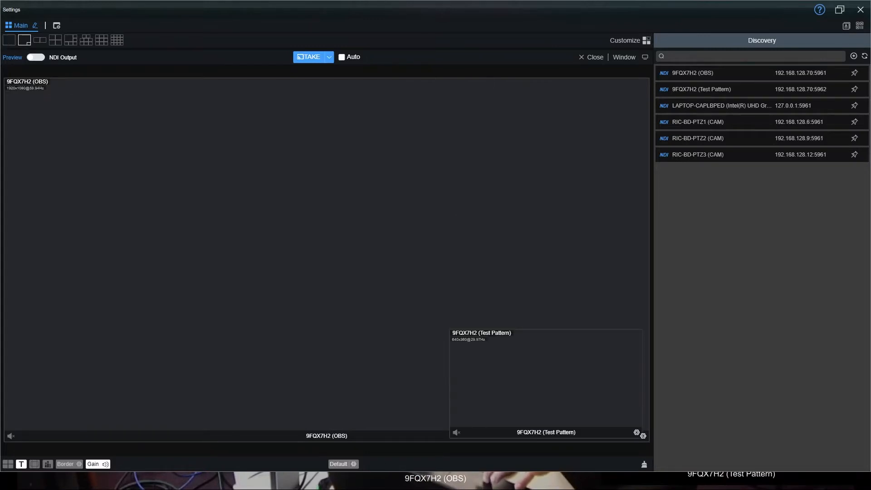
click(39, 39)
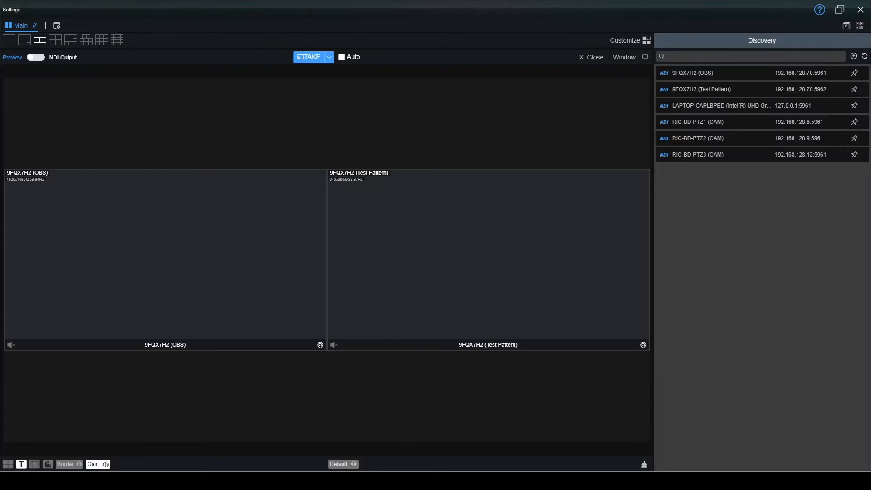
click(55, 39)
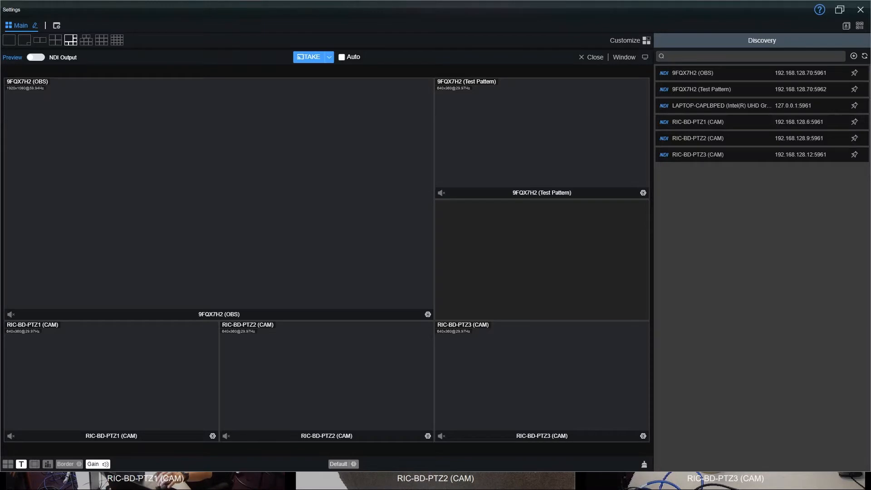
click(117, 39)
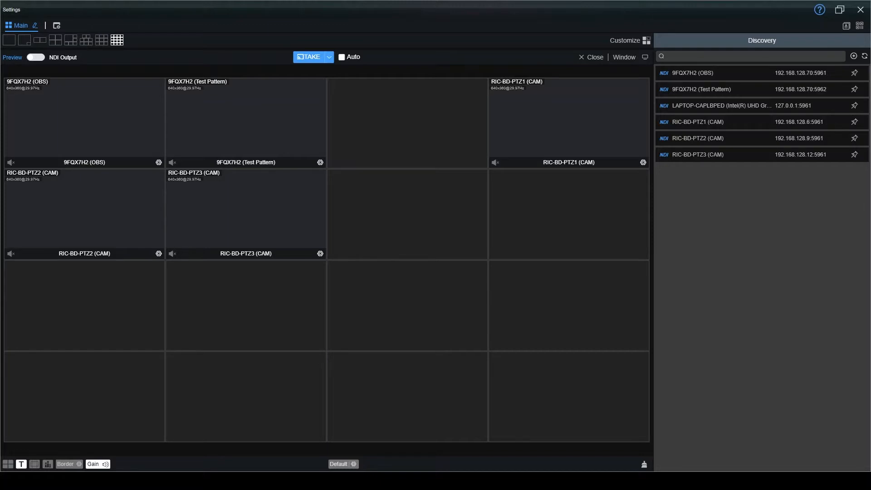
click(70, 40)
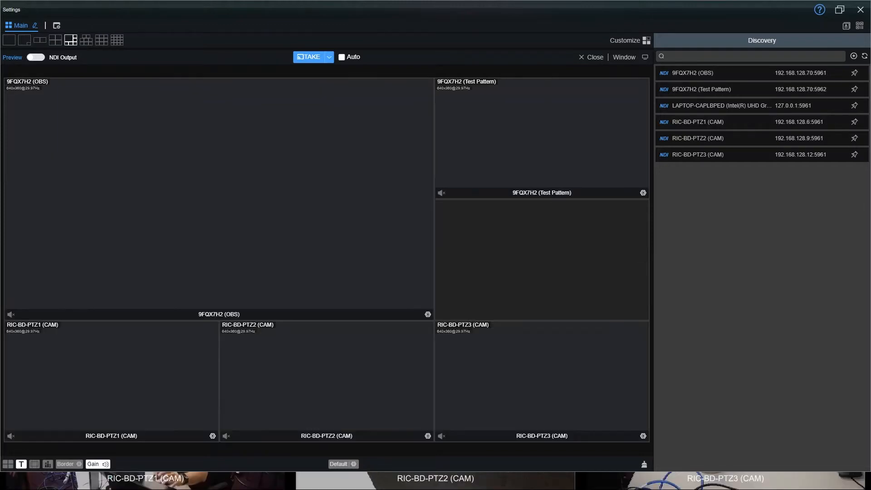